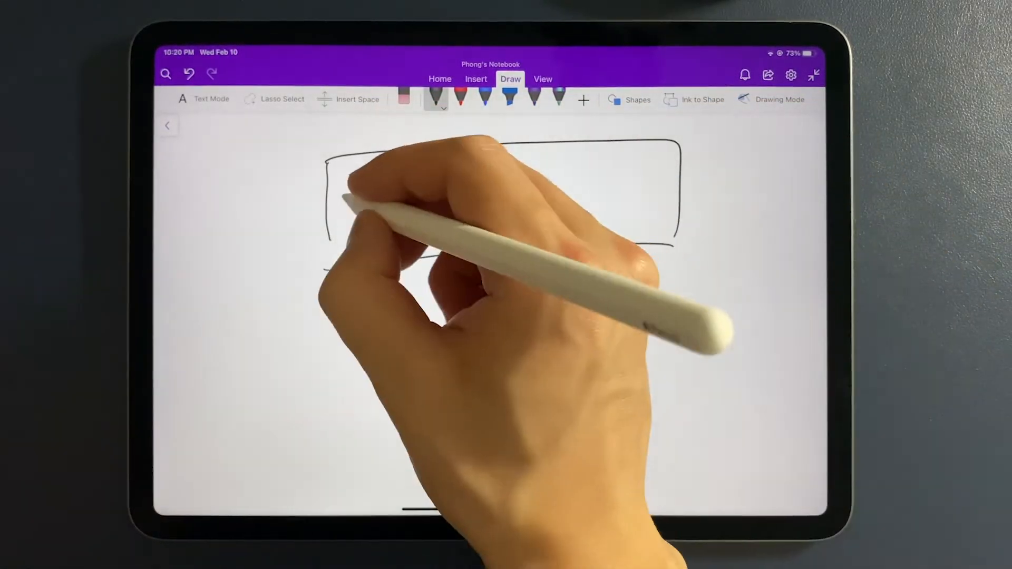
- Draw an inner box in the Job Manager frame and write 'scheduler' and 'Job Queue'
drag(329, 187, 490, 245)
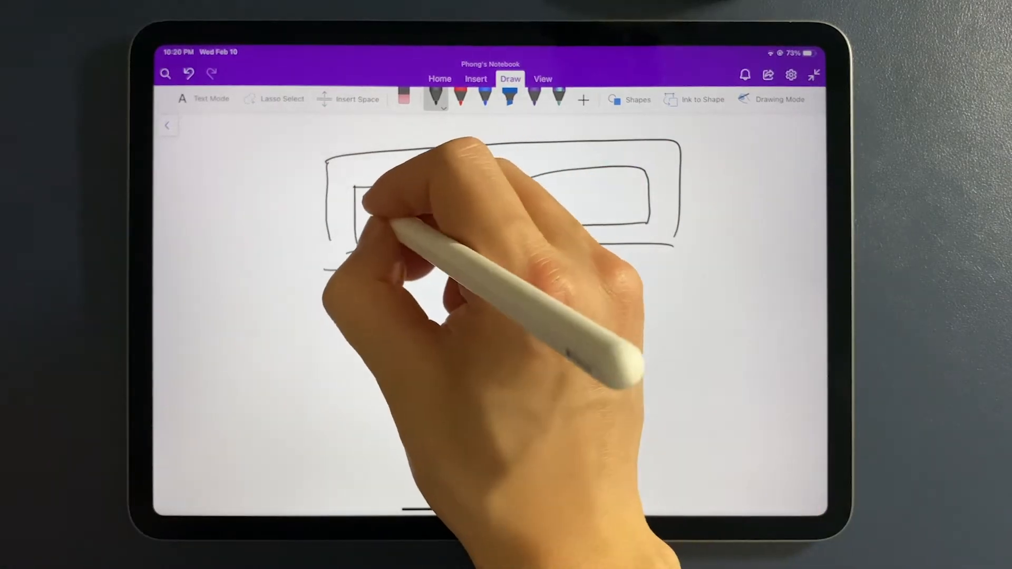
drag(361, 213, 451, 212)
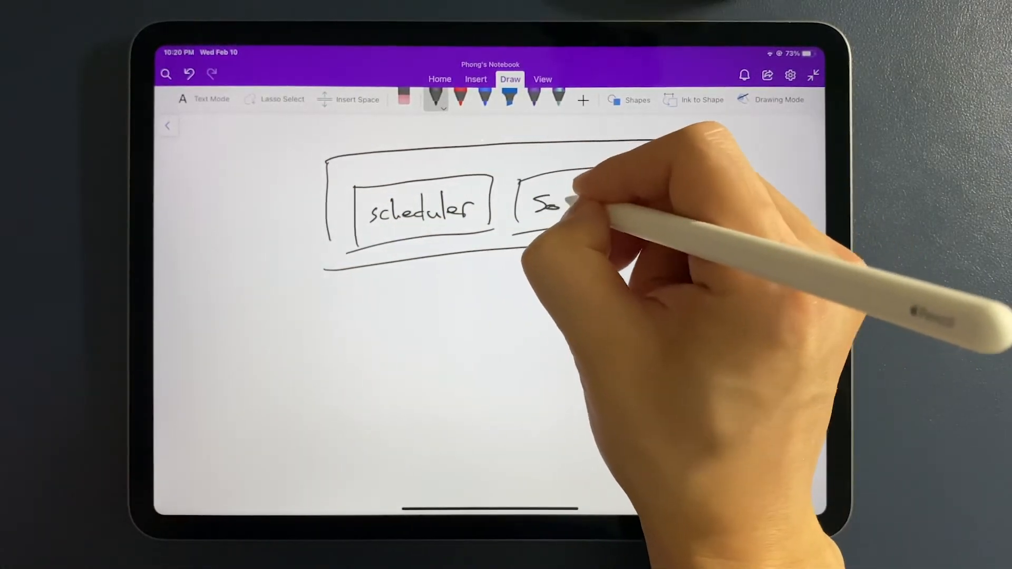
drag(561, 203, 620, 204)
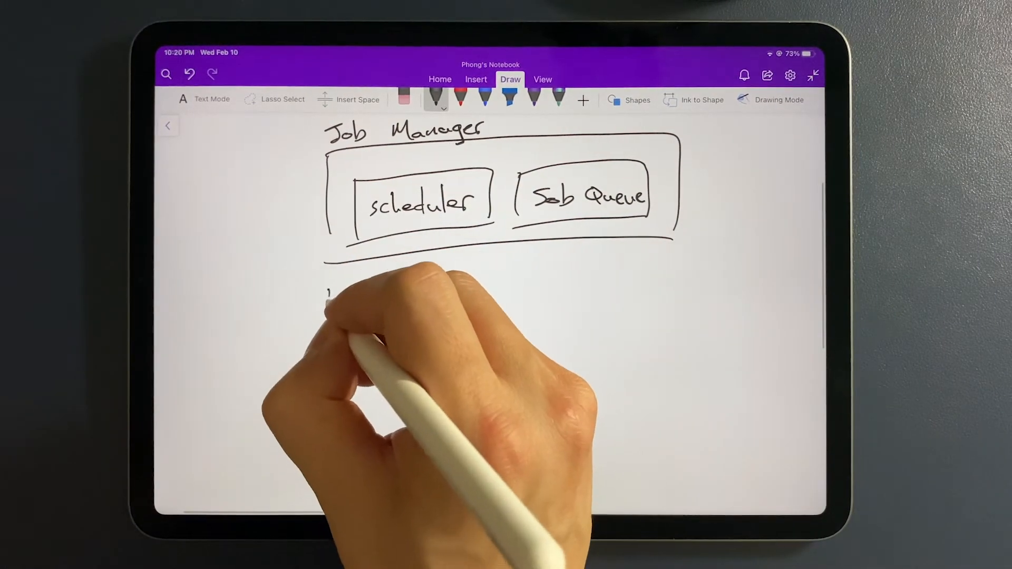
- Draw a dashed workers box below Job Manager containing a w_n worker box
drag(336, 284, 536, 284)
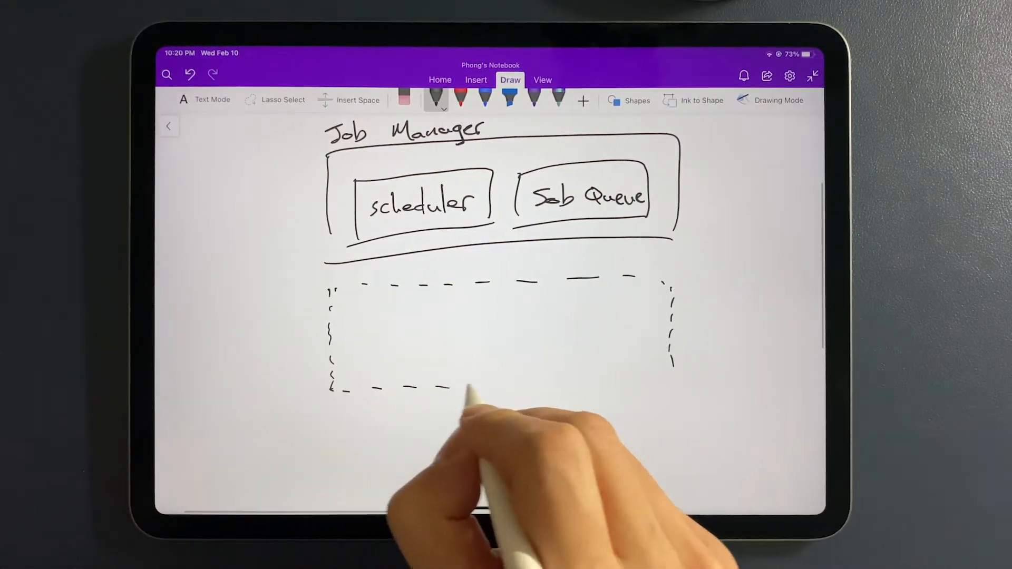
mouse_move(420, 323)
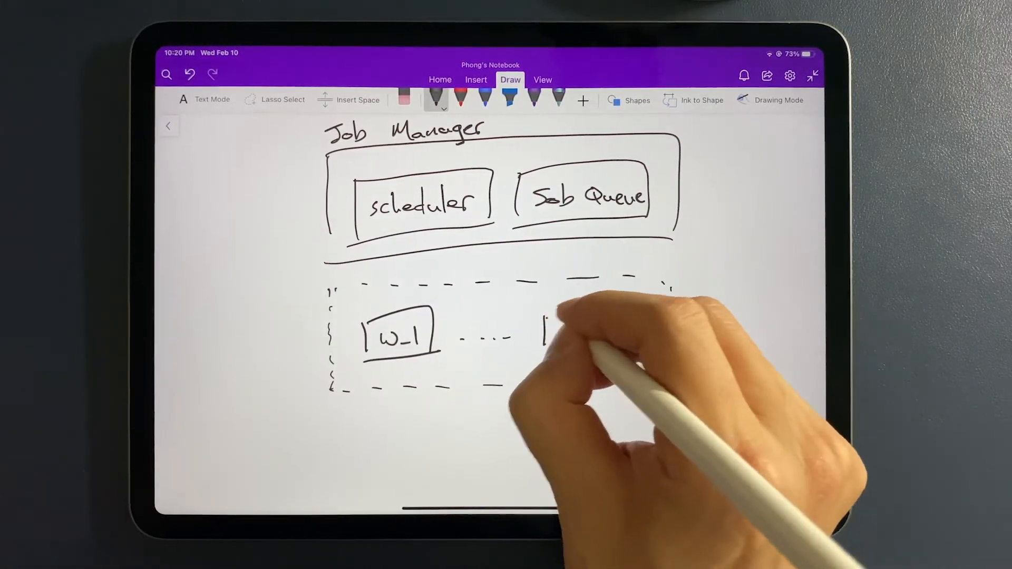
drag(546, 317, 594, 348)
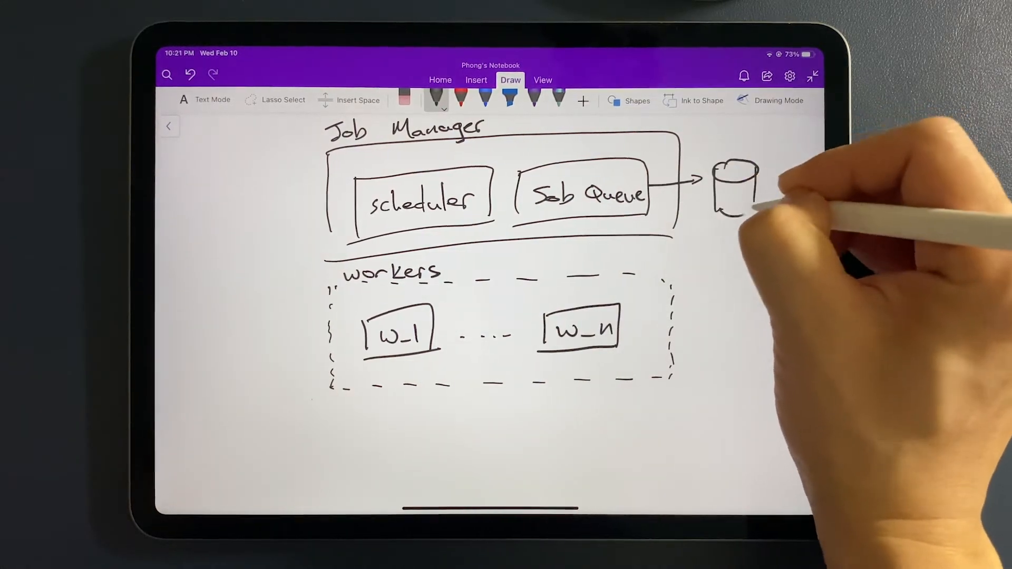
- Write DB in the cylinder and draw a table beneath it with a connecting arrow
text(DB)
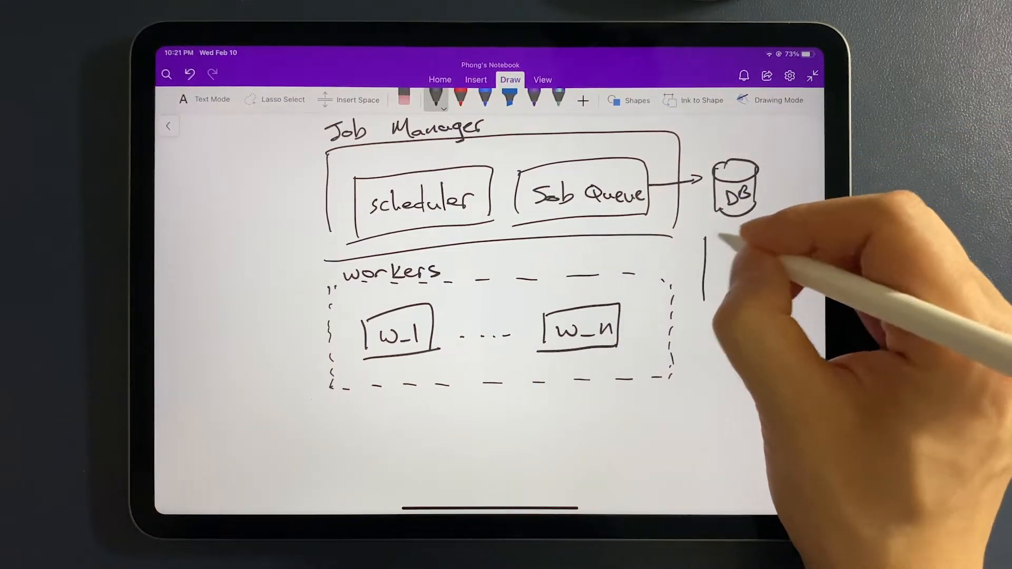
drag(704, 235, 762, 293)
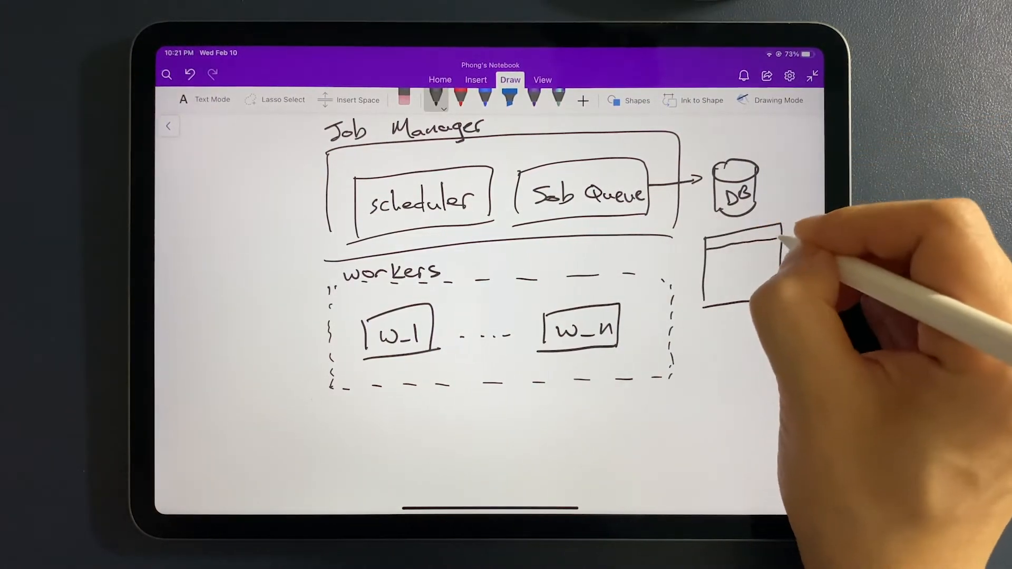
drag(738, 222, 719, 248)
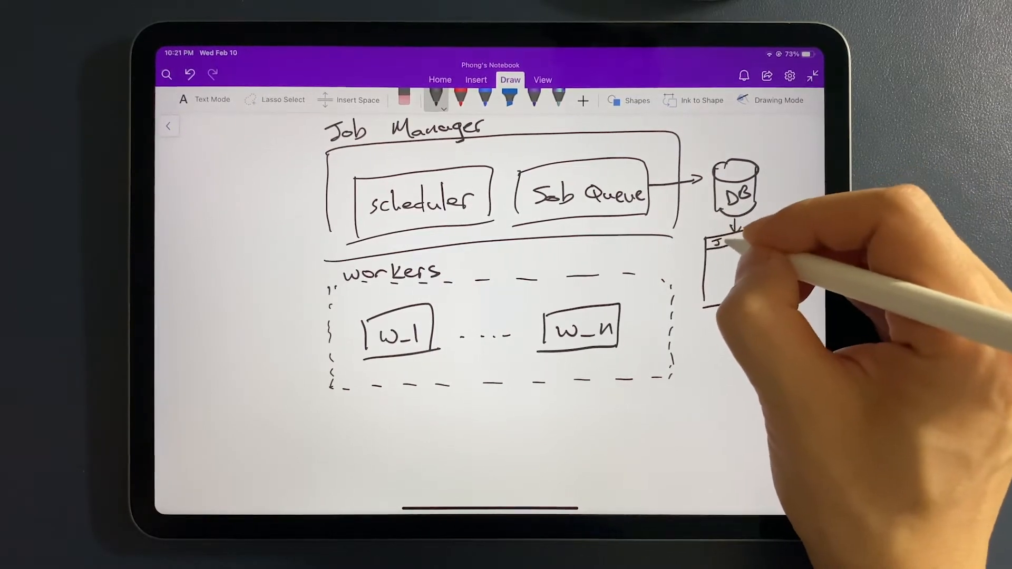
- Label the table Jobs with rows Job-1, Job-2, an ellipsis and Job-n
drag(716, 242, 746, 242)
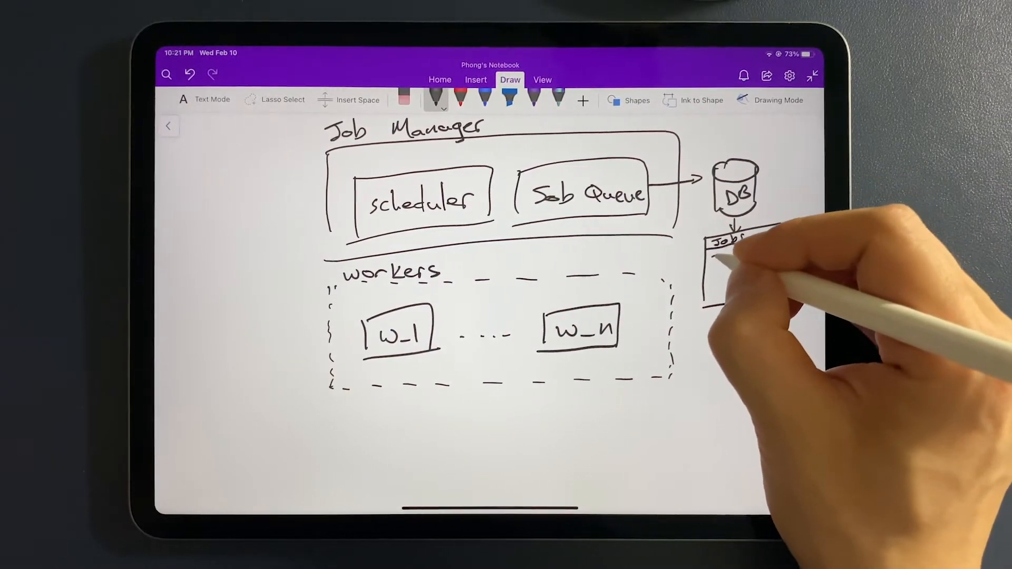
drag(723, 238, 749, 262)
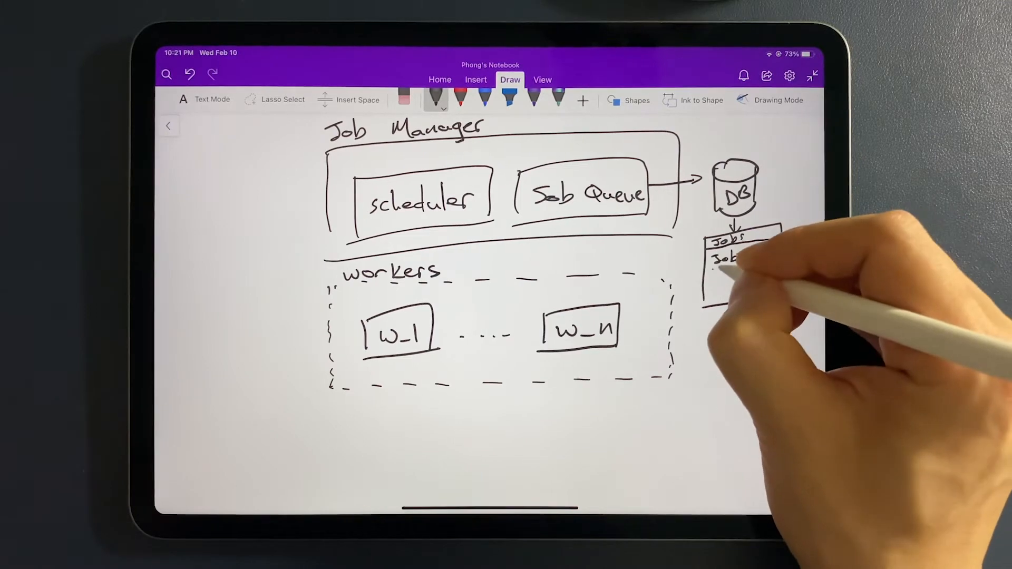
drag(723, 252, 756, 268)
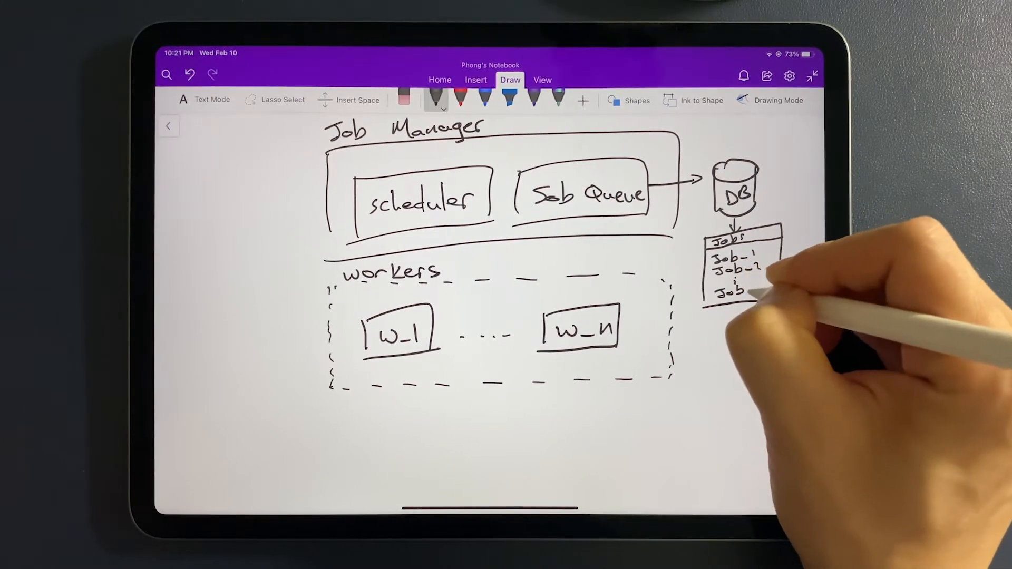
text(Job-n)
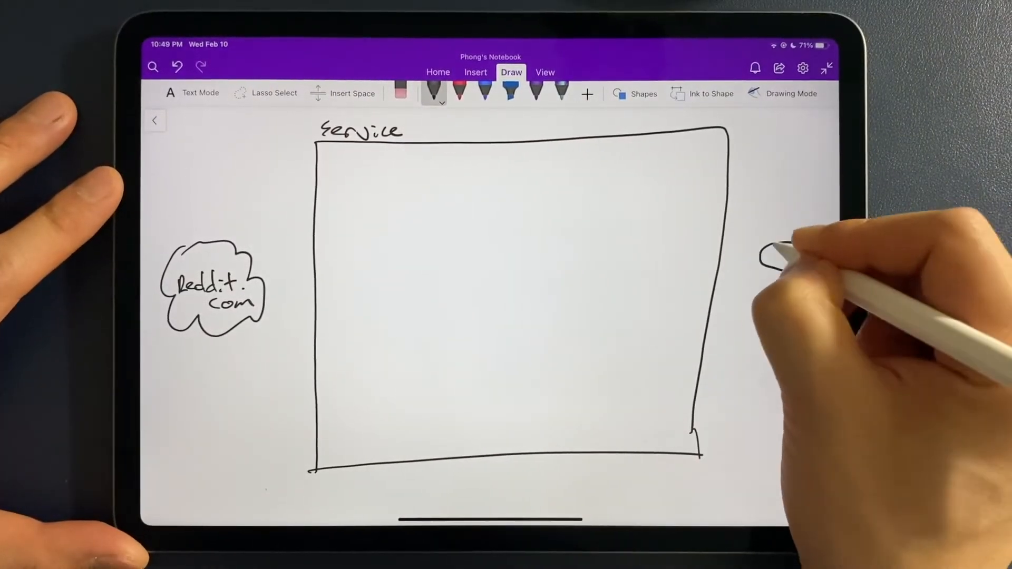
- Draw a DB cylinder right of Service and a box labelled 'Job Manager' inside Service
drag(781, 252, 784, 313)
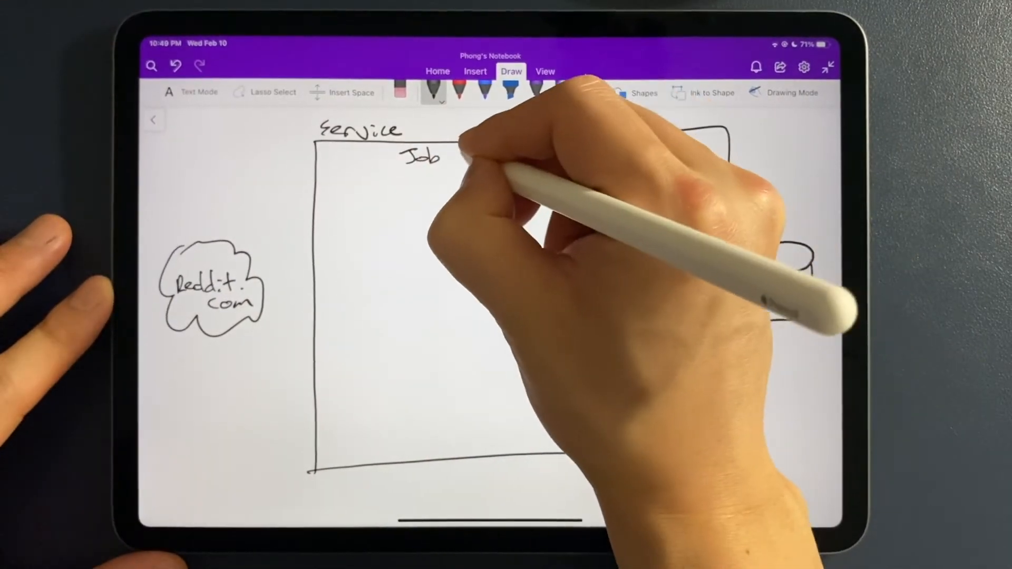
drag(458, 155, 658, 187)
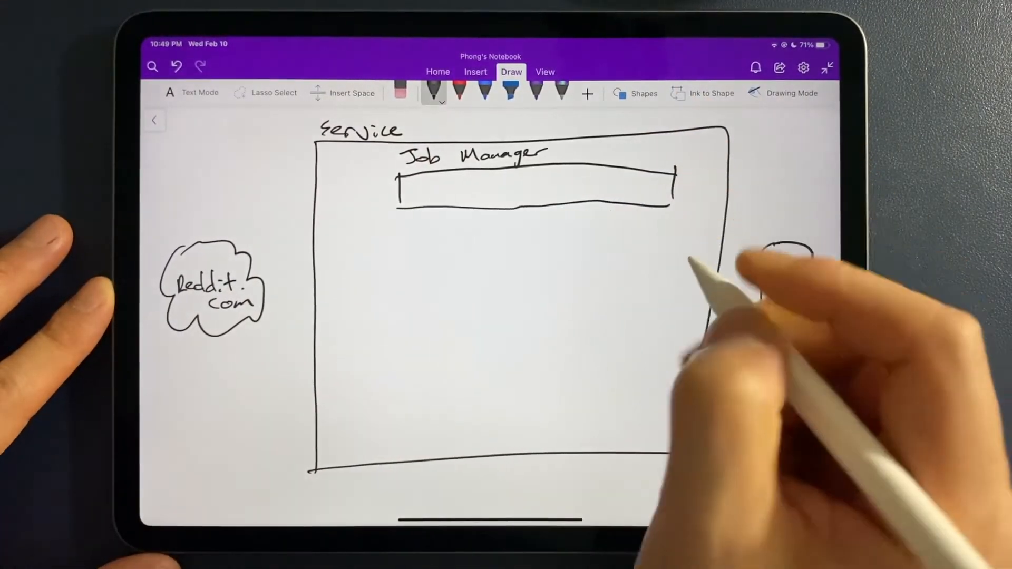
drag(775, 259, 800, 310)
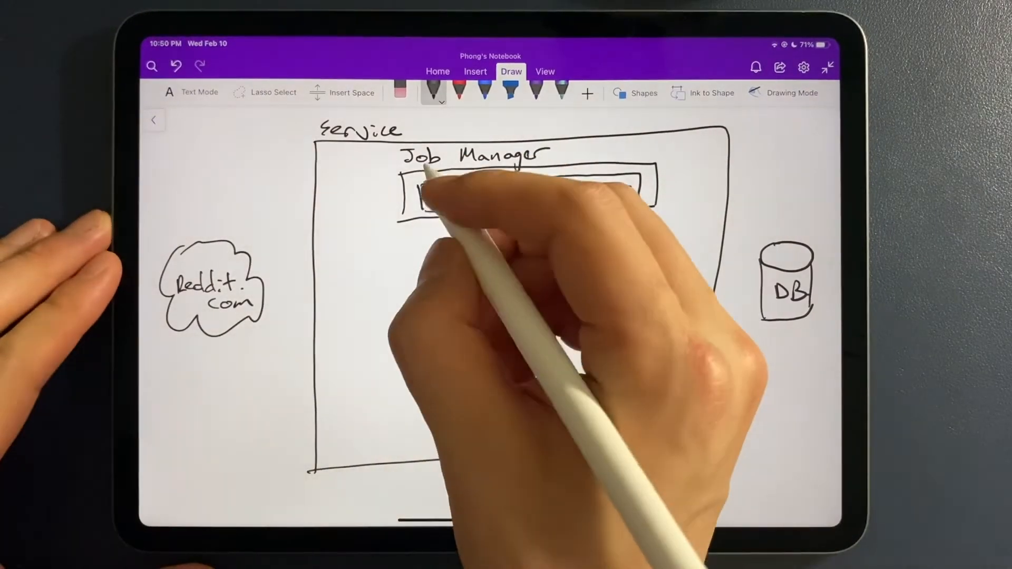
- Draw the Scheduler box, outline the Job Types container, and add a 'posts' job type box
drag(426, 193, 619, 190)
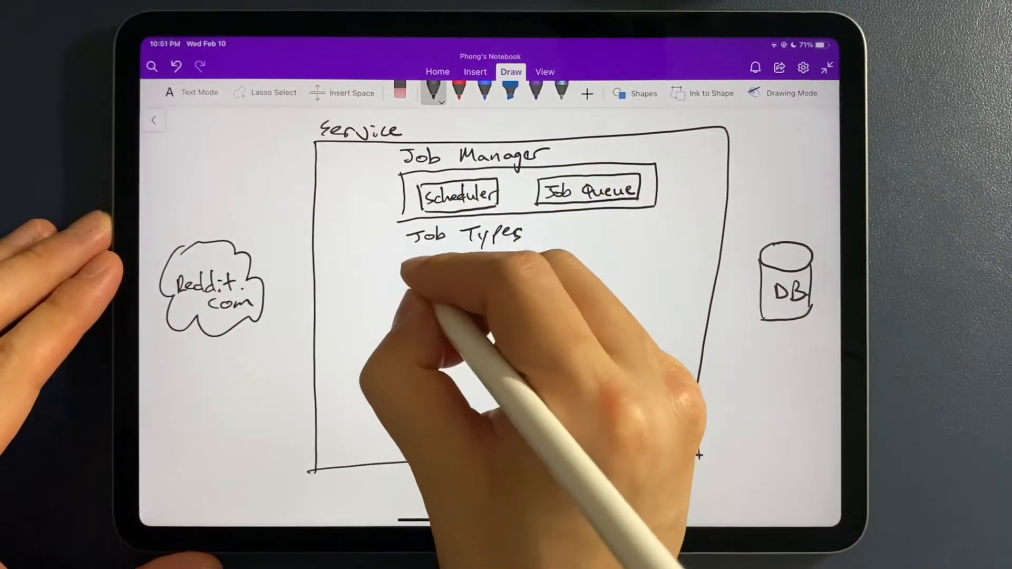
drag(403, 252, 403, 317)
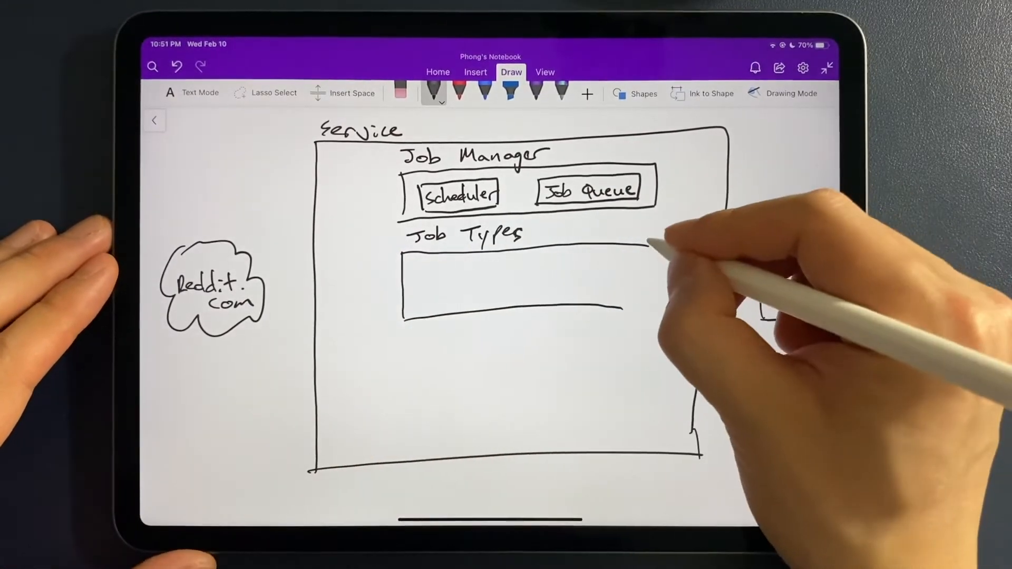
drag(774, 245, 794, 316)
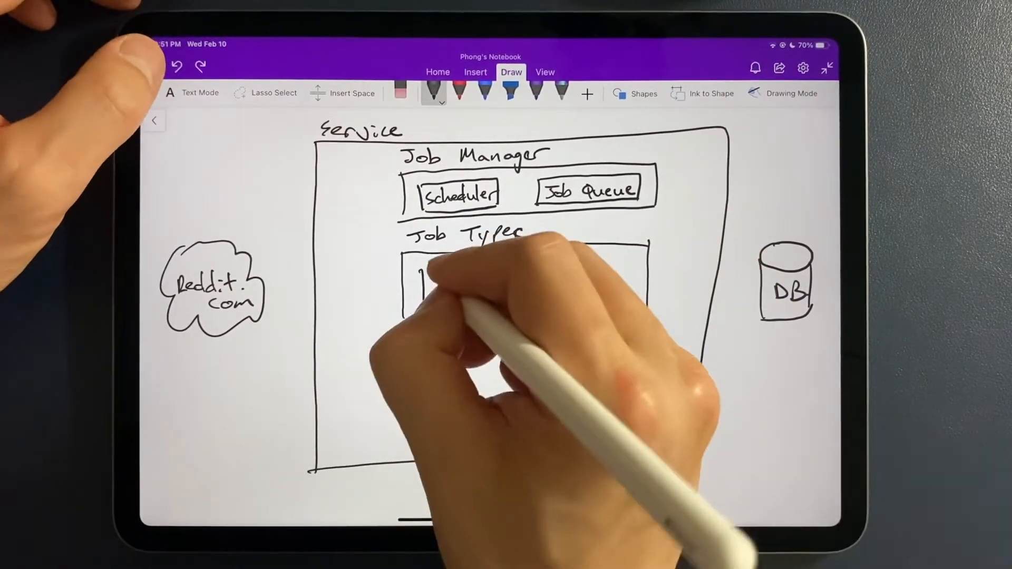
drag(419, 271, 490, 306)
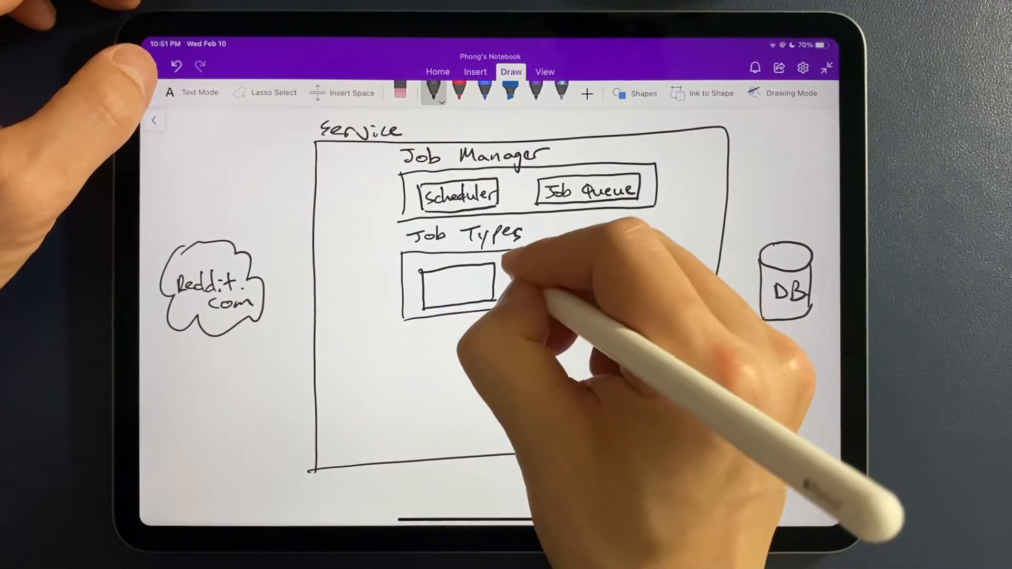
drag(451, 284, 613, 278)
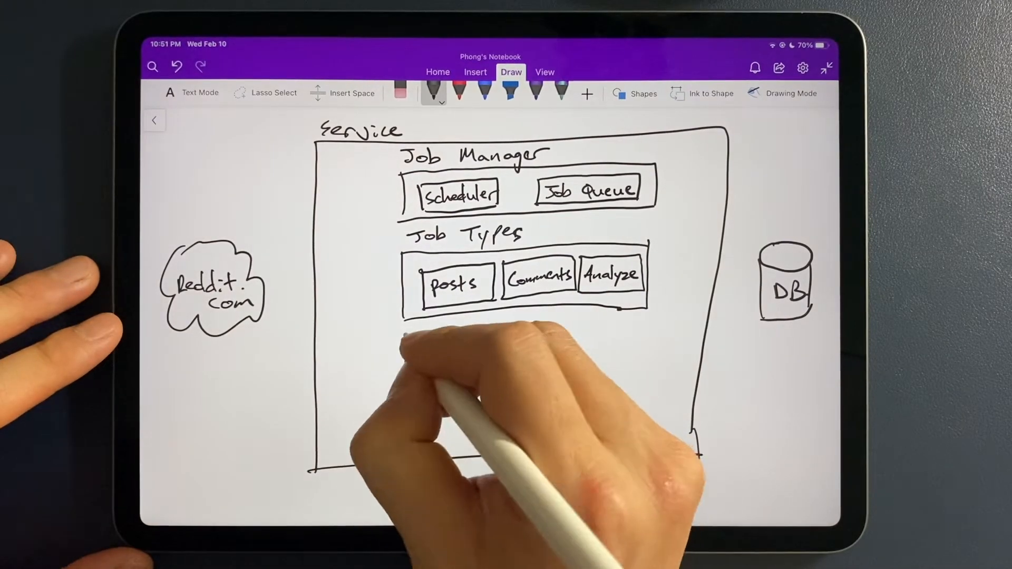
- Draw the Workers section below Job Types and a model box beside DB
drag(404, 333, 645, 387)
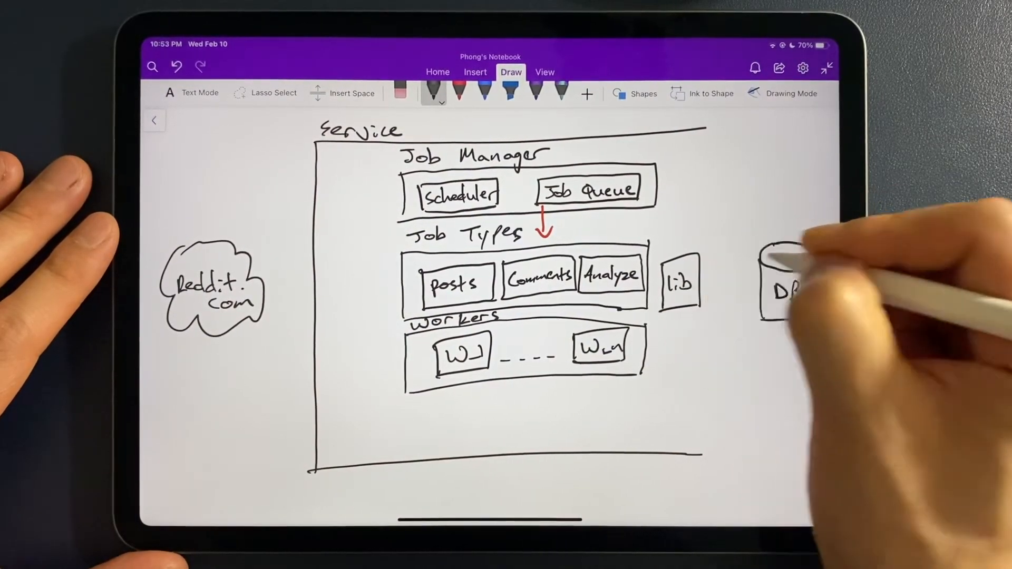
drag(716, 264, 748, 310)
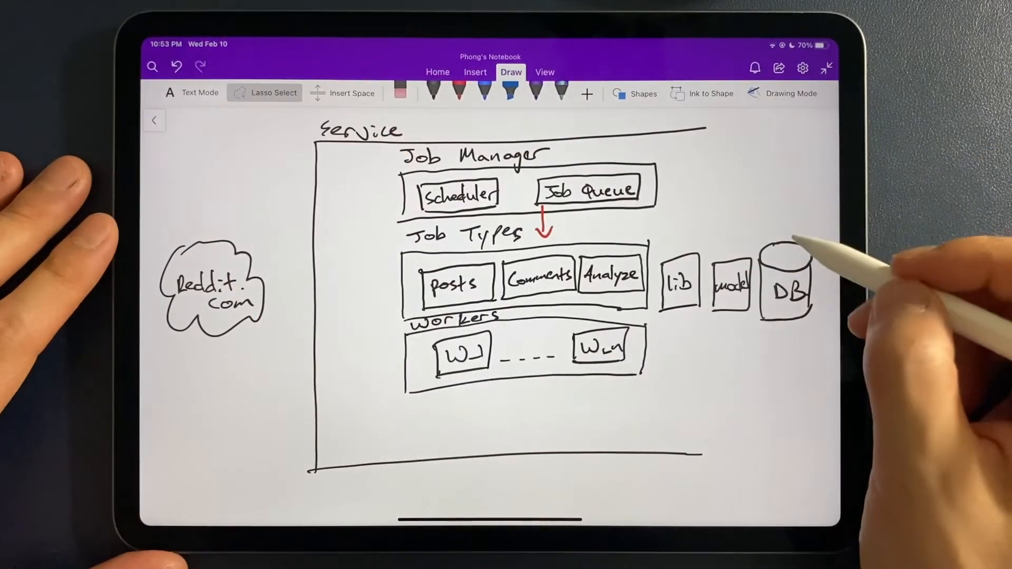
- Select the DB cylinder drawing so it can be moved right
click(784, 284)
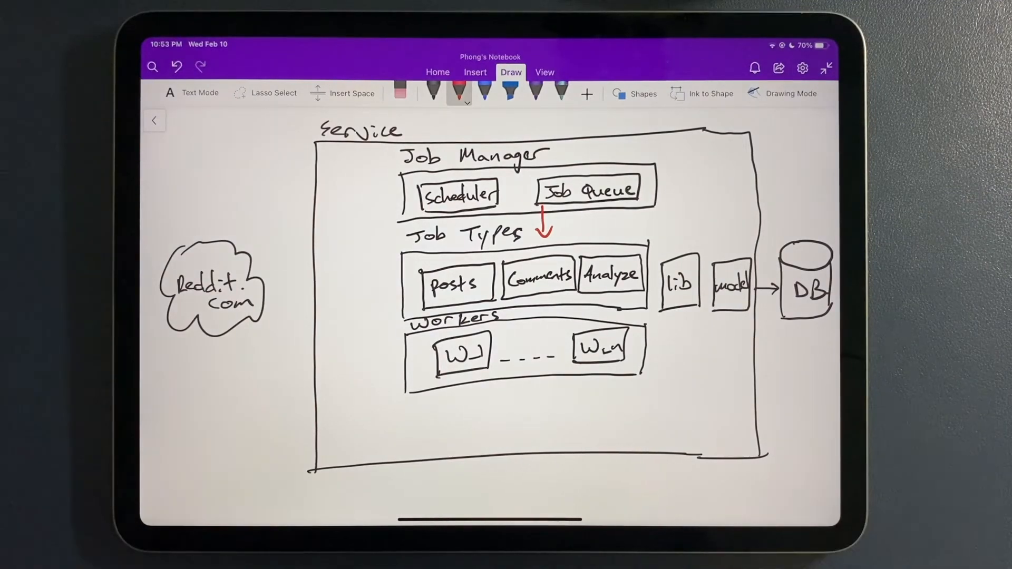
mouse_move(800, 278)
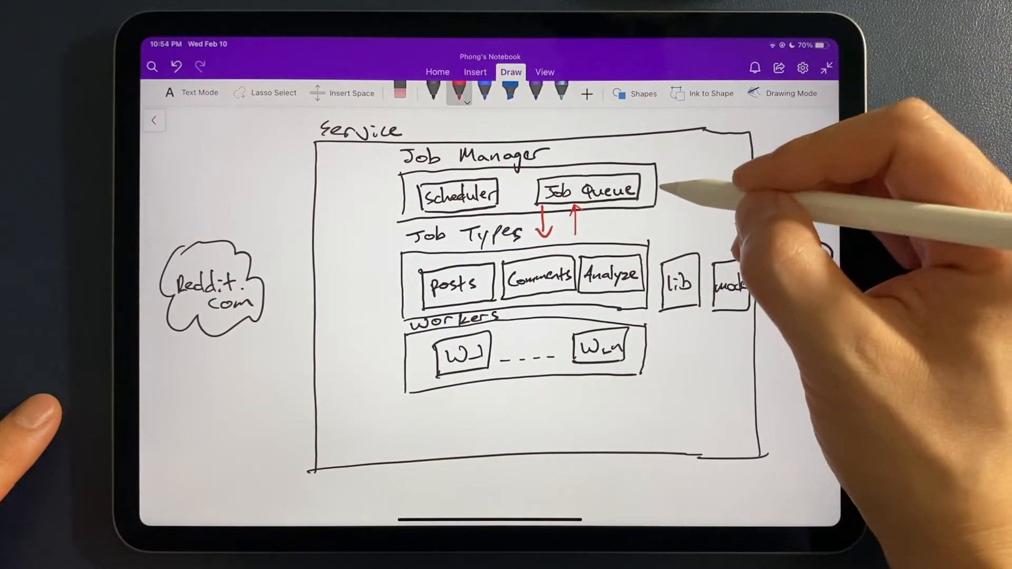
- Draw red flow arrows from Job Queue to lib, lib to model, and between other components
drag(665, 187, 681, 245)
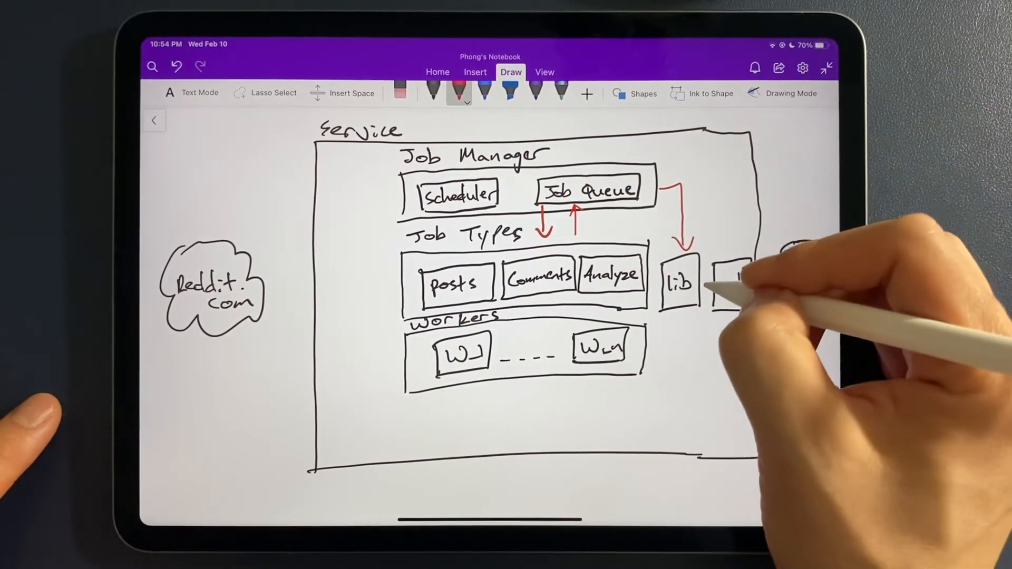
drag(710, 287, 807, 287)
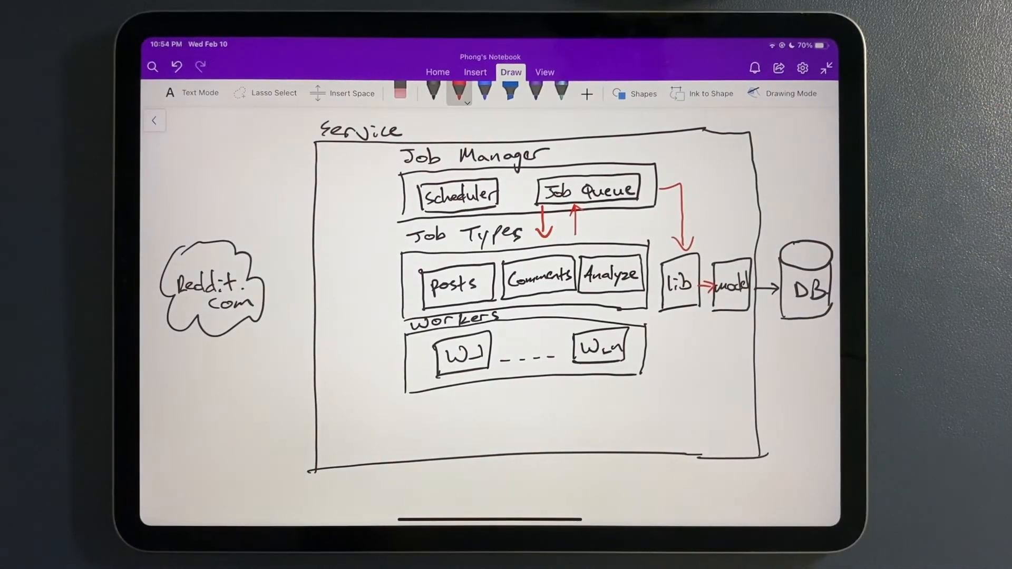
drag(506, 193, 532, 193)
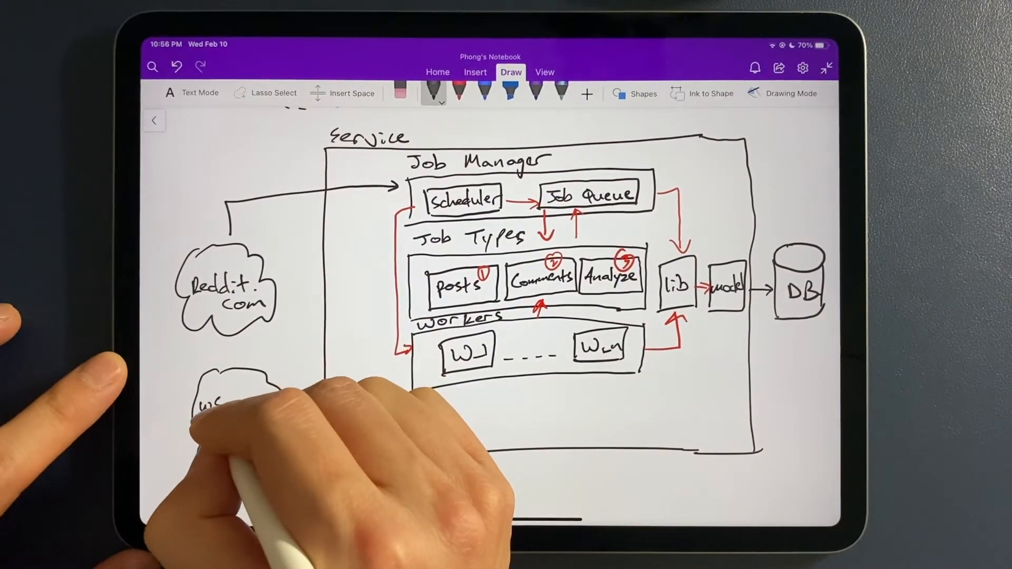
- Write 'WSB TRENDING .com' for the cloud and 'CTRL' for the bottom box
text(WSB TRENDING .com)
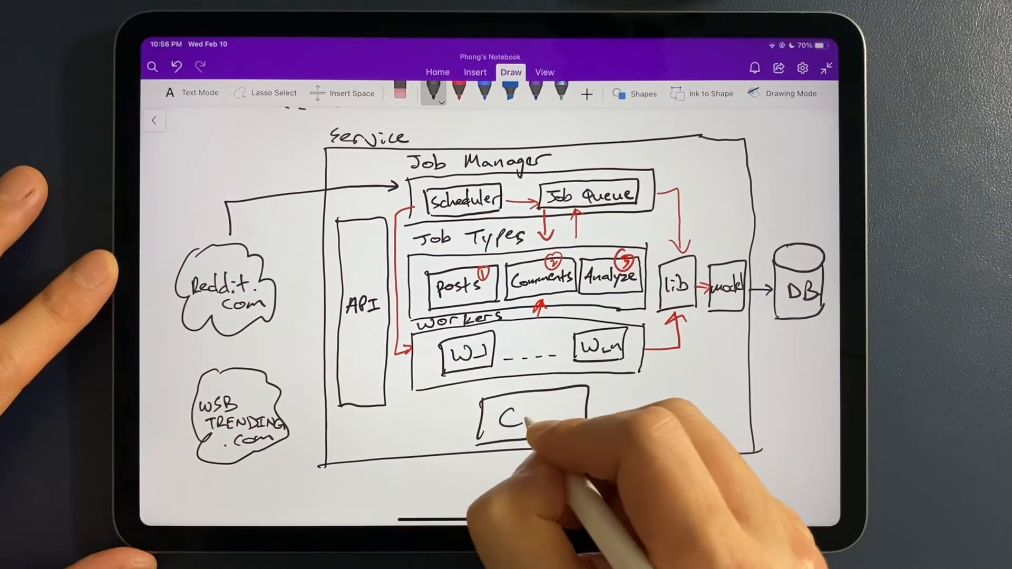
text(CTRL)
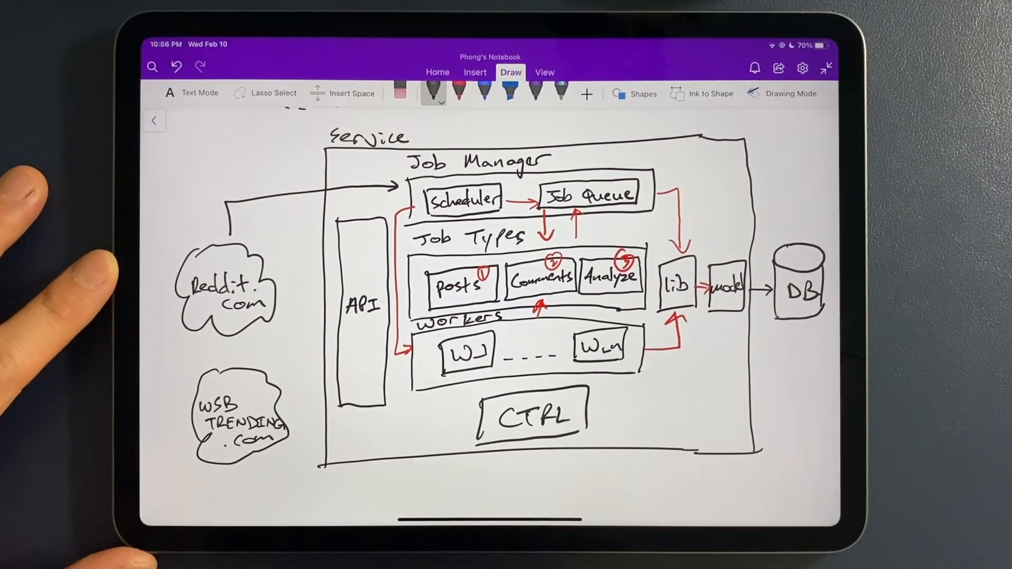